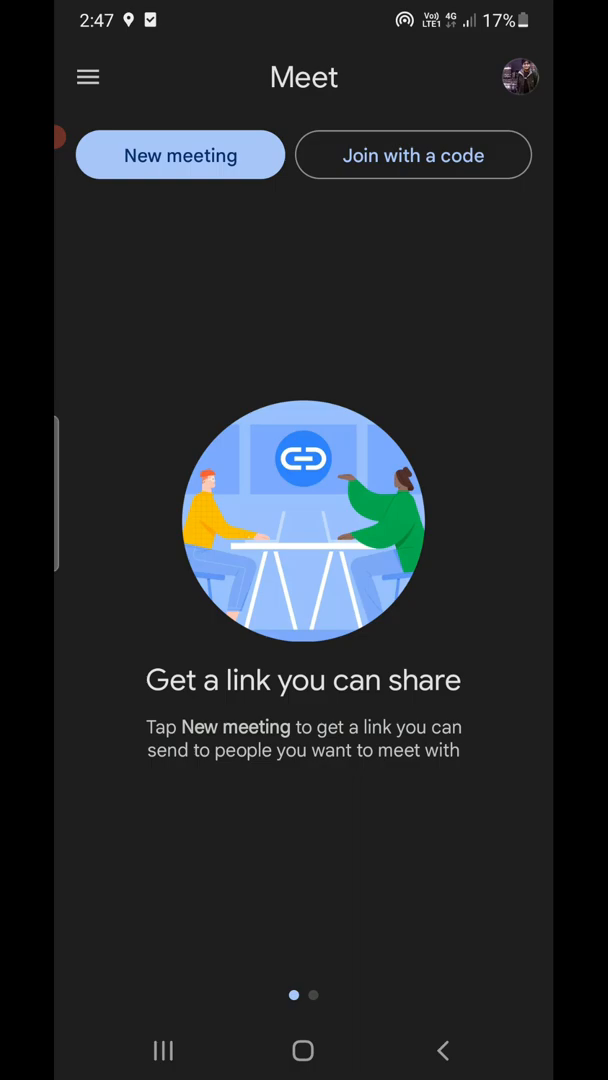
Step: Show the Meet account switcher listing the phone's signed-in Google accounts
left_click(520, 76)
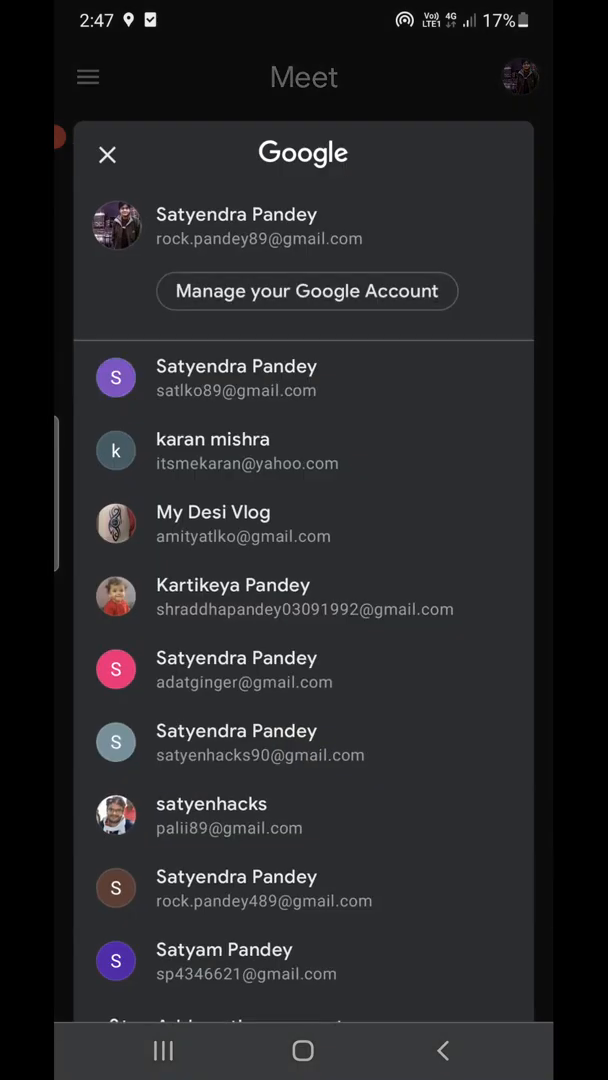
Step: Manage the current Google account and reach Basic info under Personal info
left_click(306, 292)
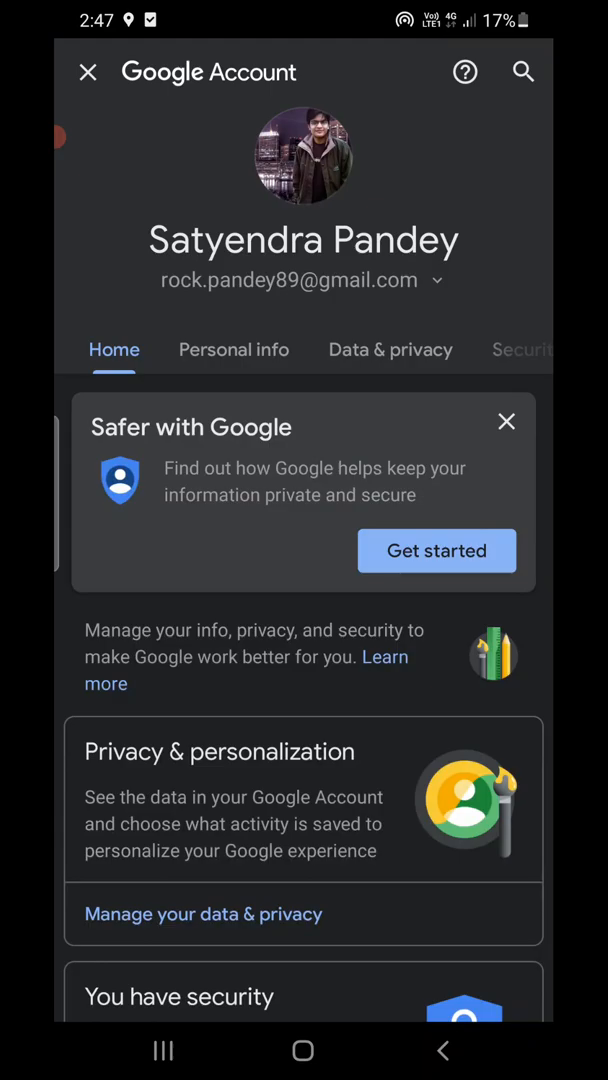
left_click(232, 348)
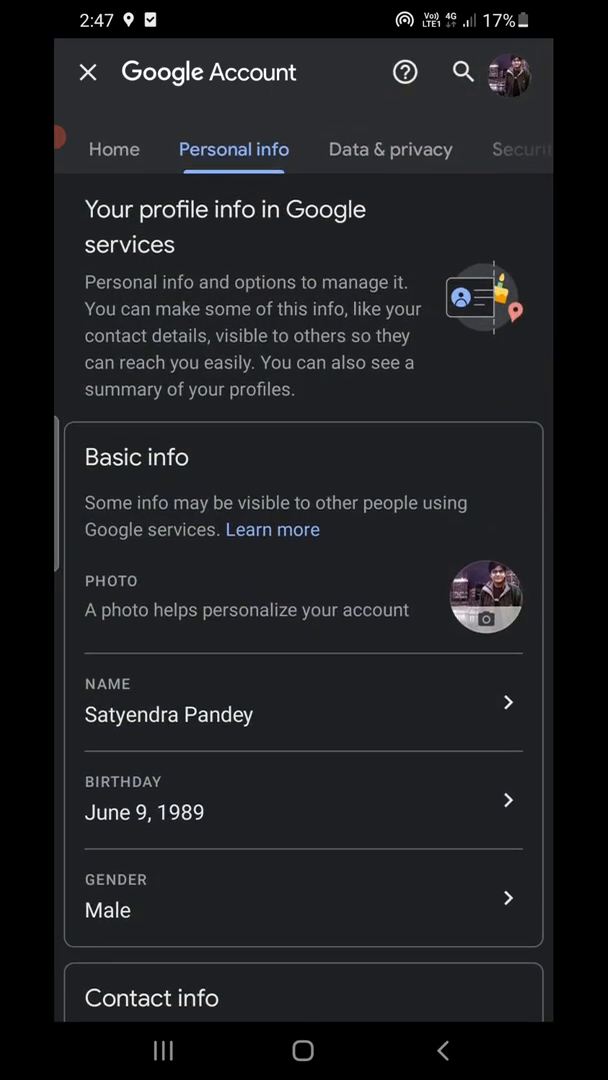
scroll("down", 3)
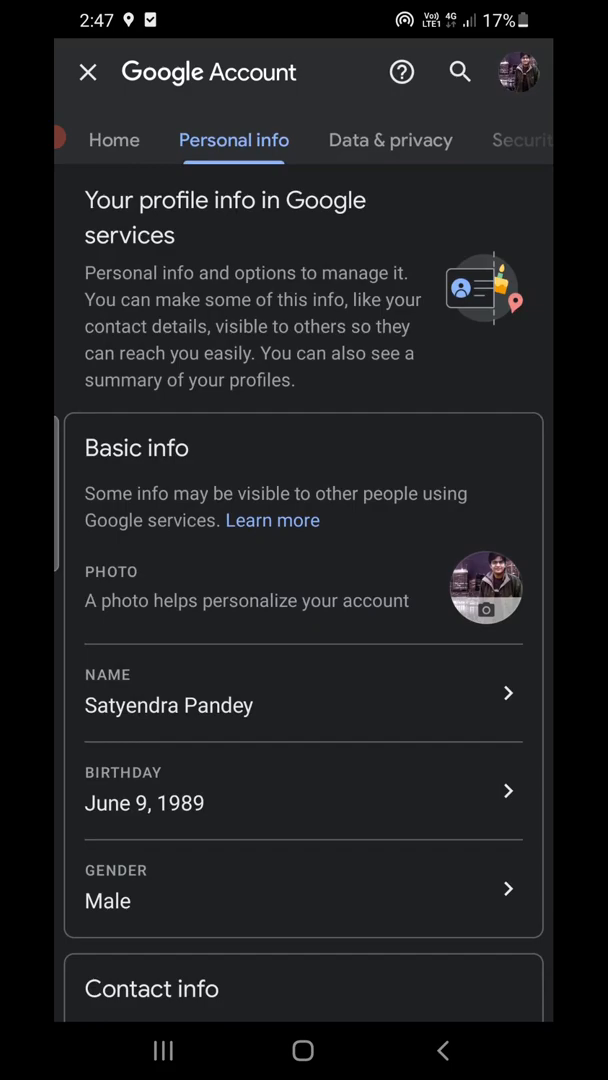
scroll("down", 3)
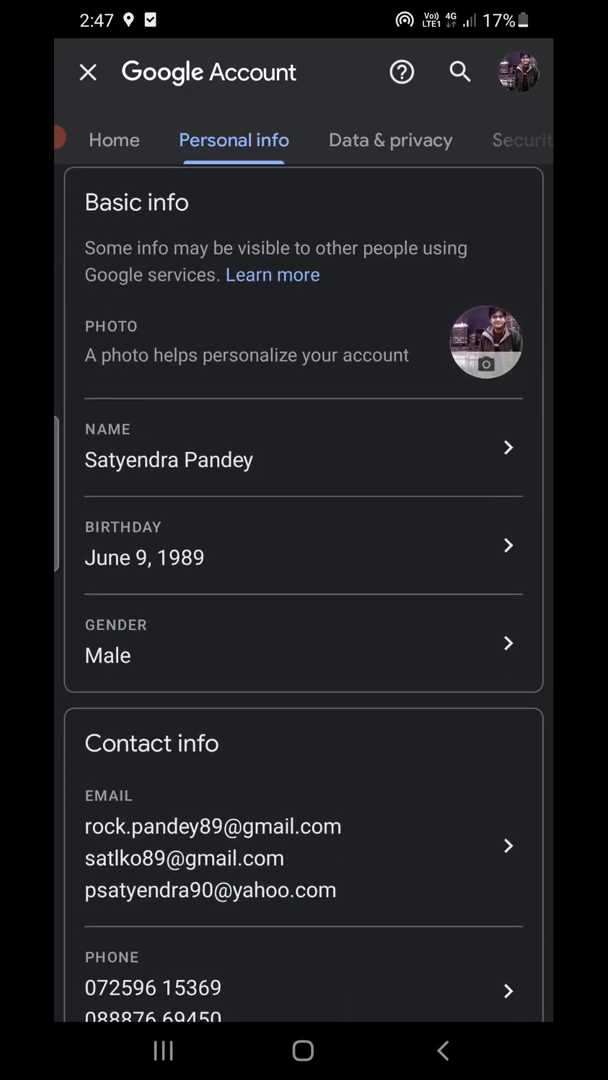
Step: Edit the account name and replace the first name with 'Pandey'
left_click(304, 460)
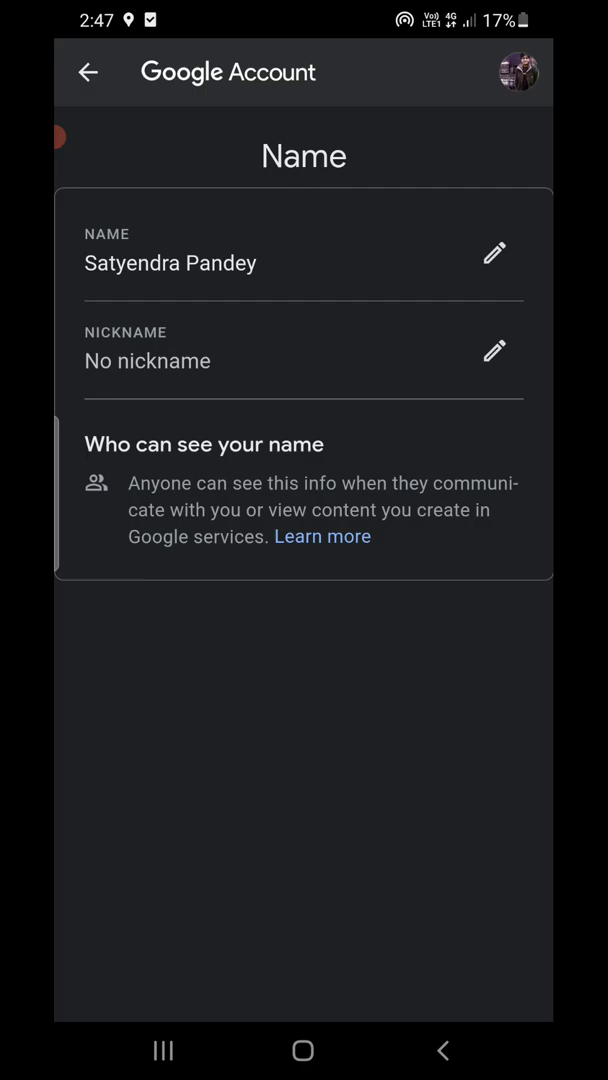
left_click(494, 252)
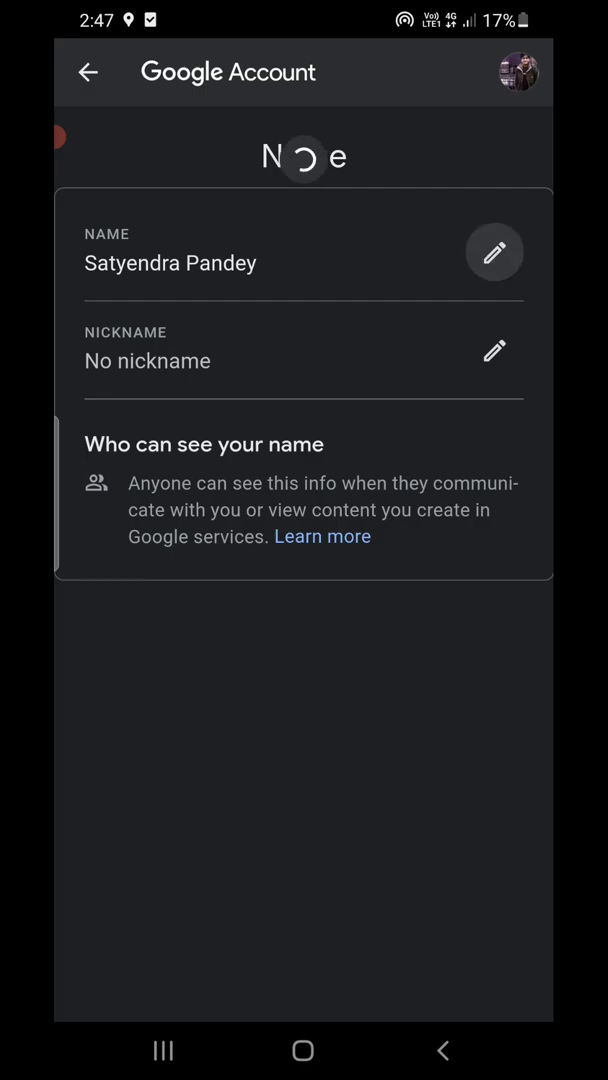
left_click(494, 252)
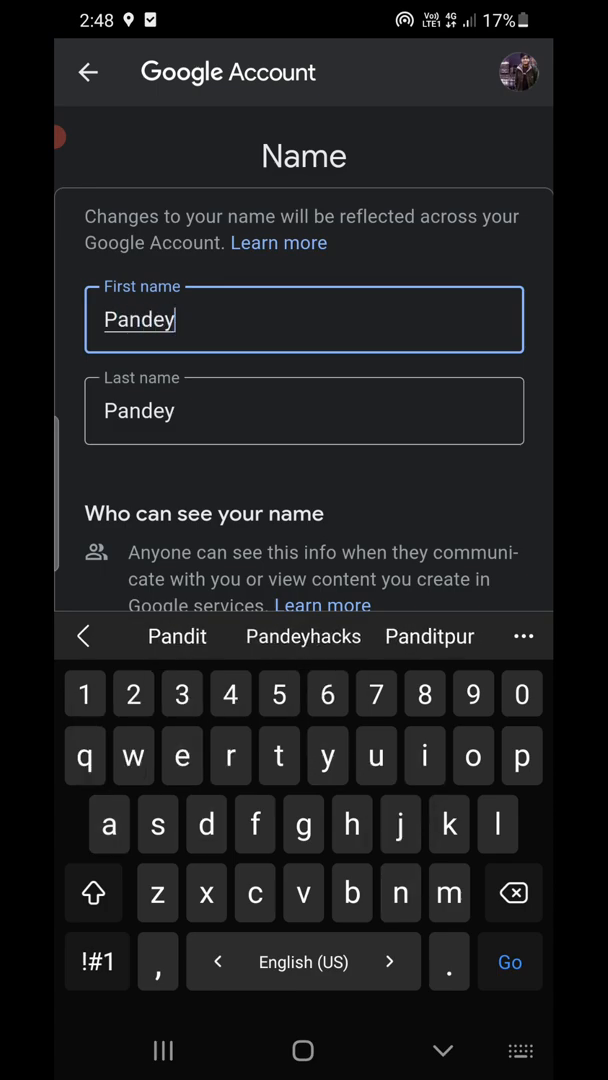
left_click(304, 410)
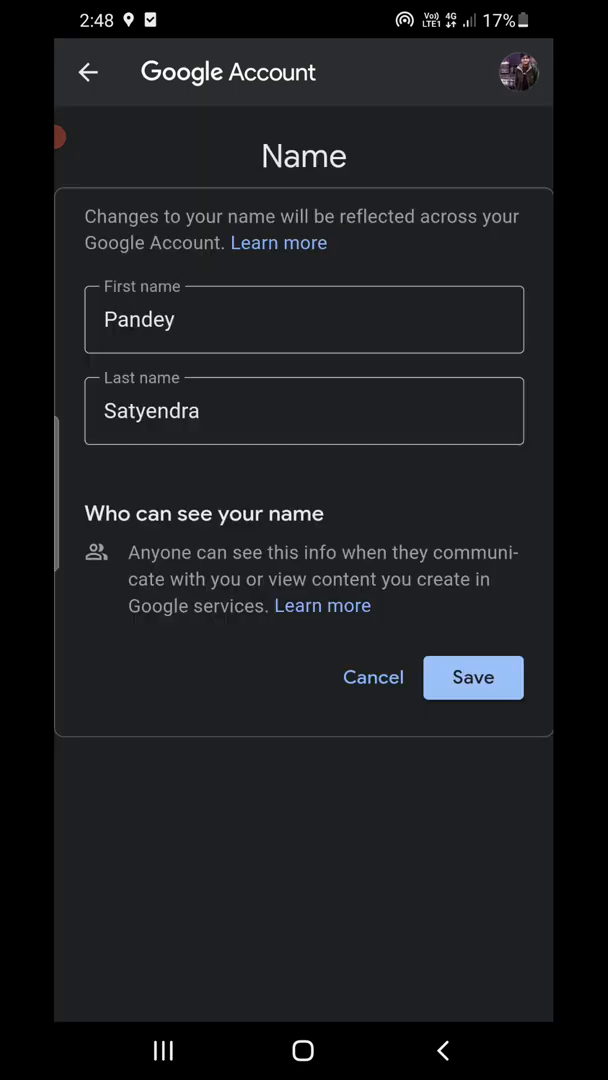
left_click(472, 676)
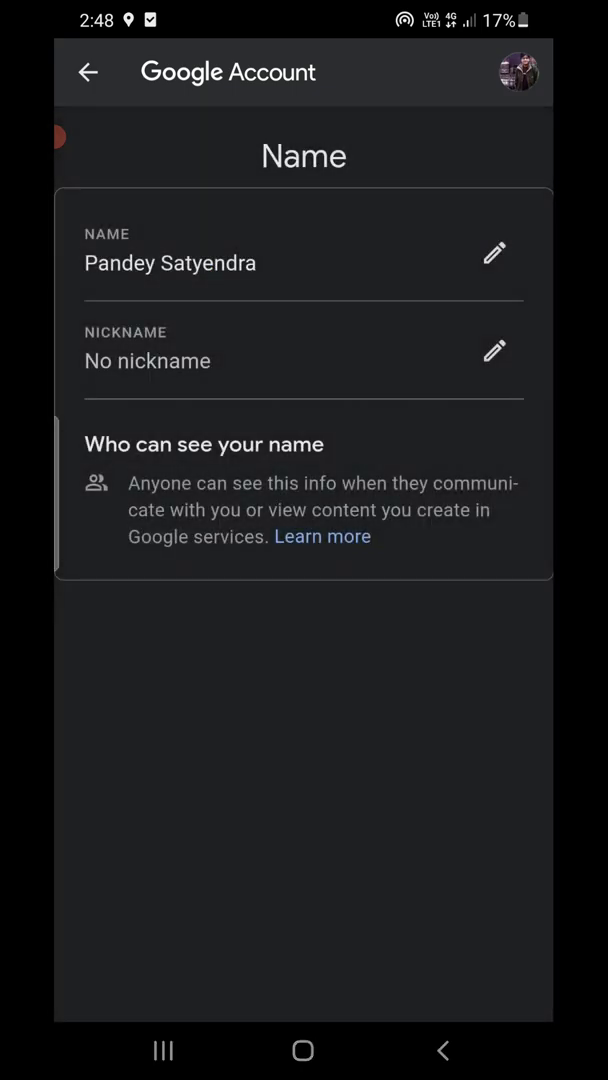
left_click(494, 252)
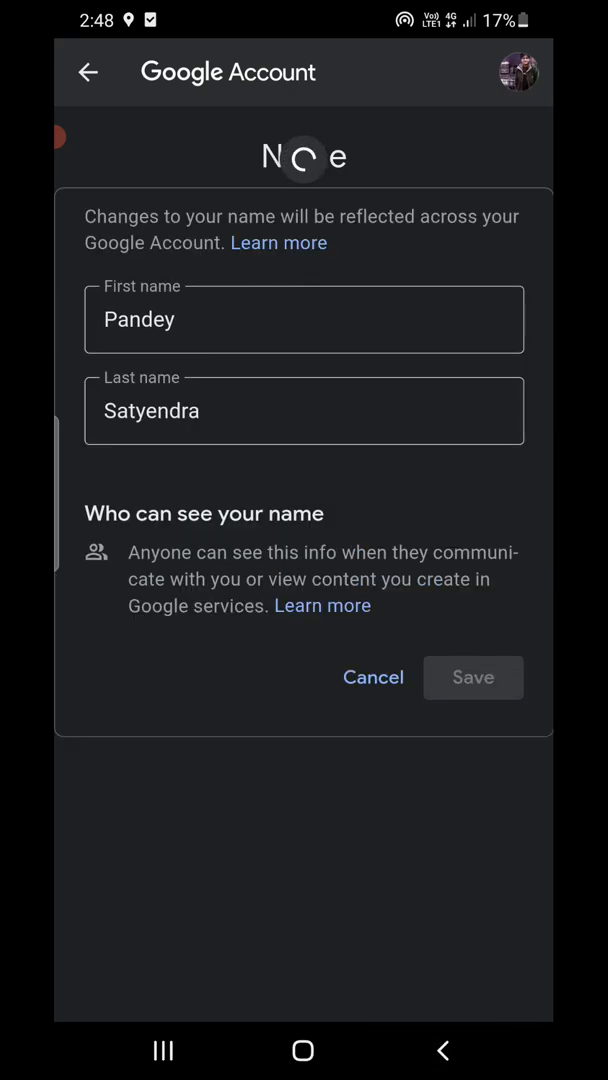